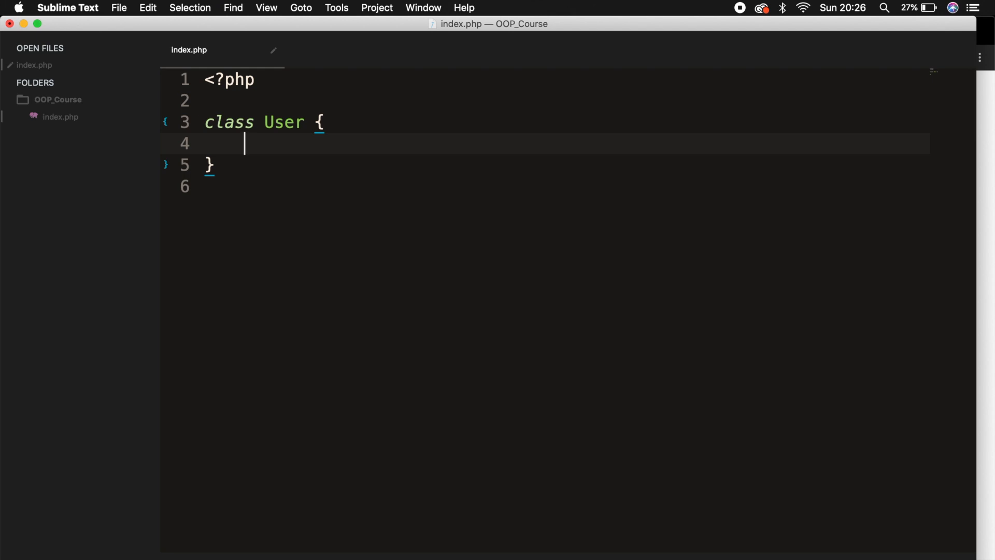
# Declare public $name = "John" and public $age inside the User class
pyautogui.write('publi')
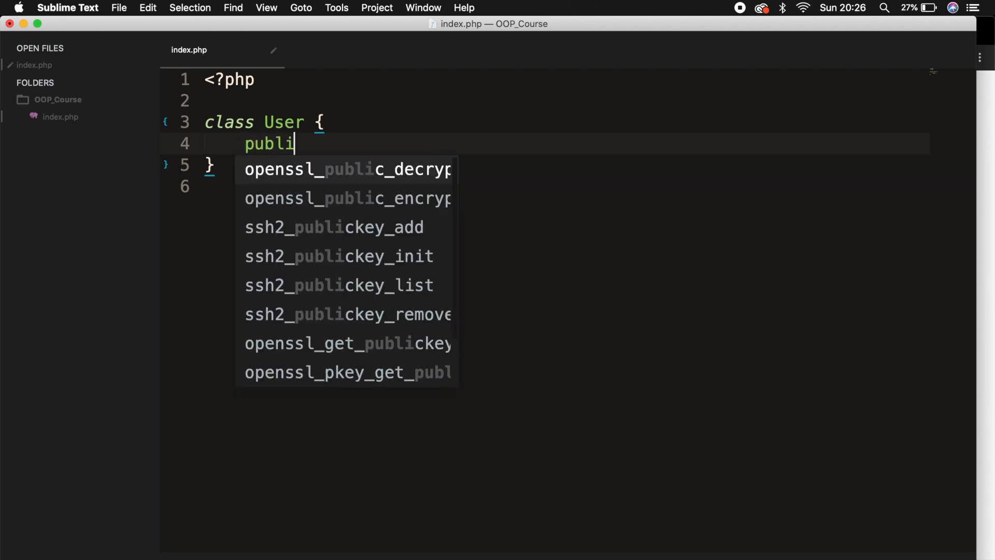
pyautogui.write('c $name')
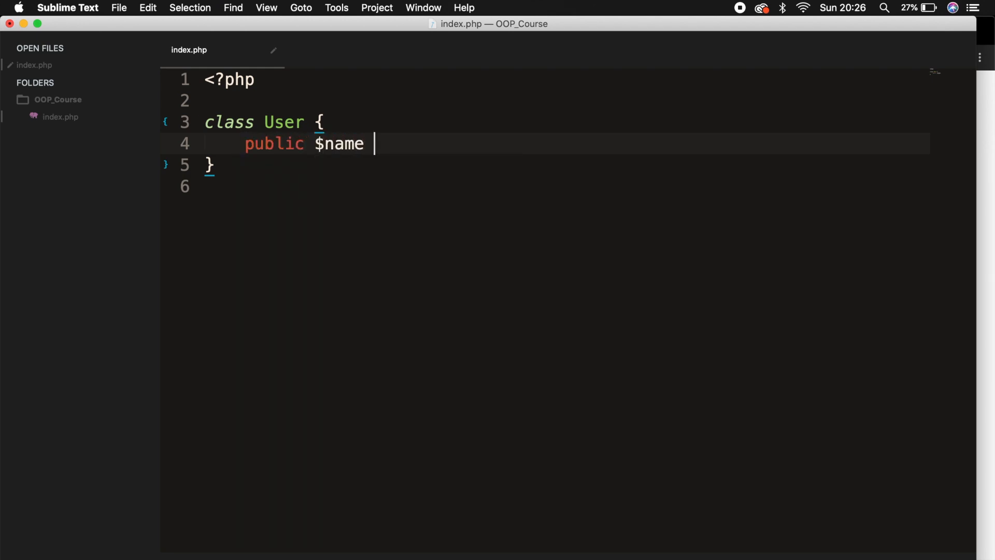
pyautogui.write('= "John";')
pyautogui.write('p')
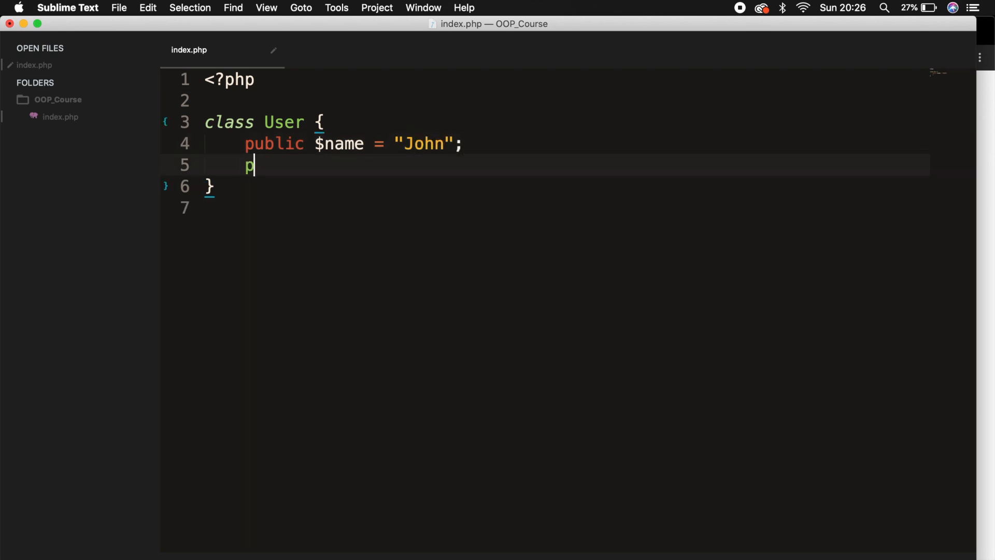
pyautogui.write('ublic $age')
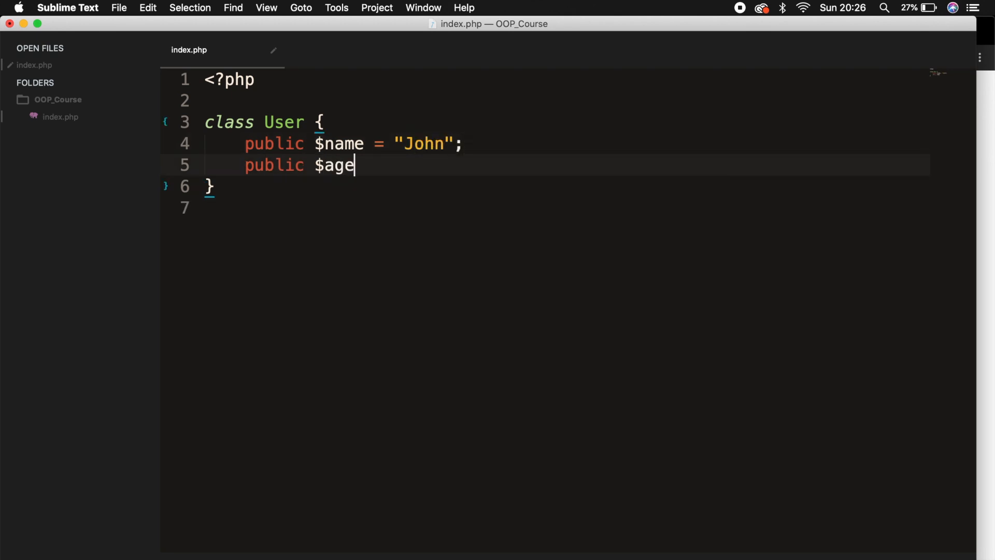
pyautogui.write(';')
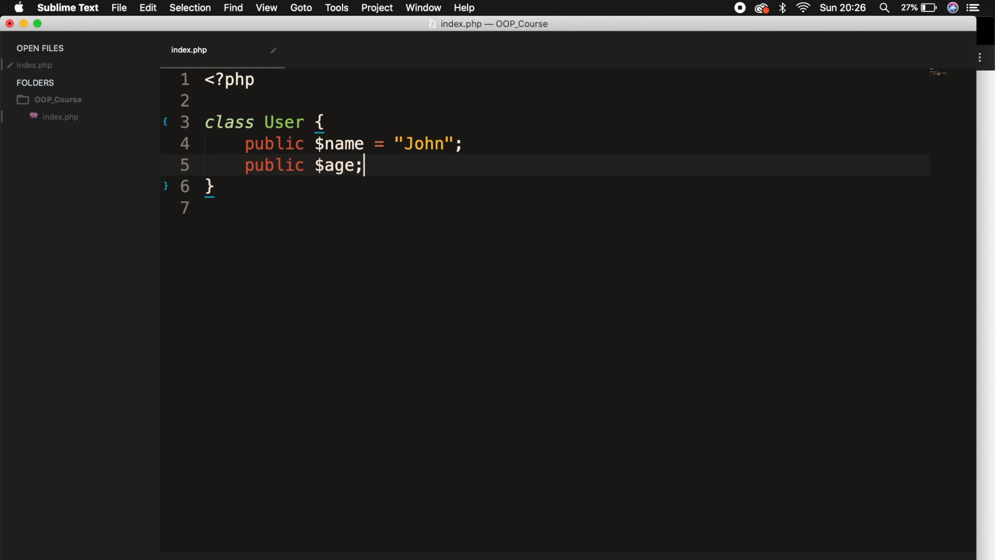
pyautogui.moveTo(451, 256)
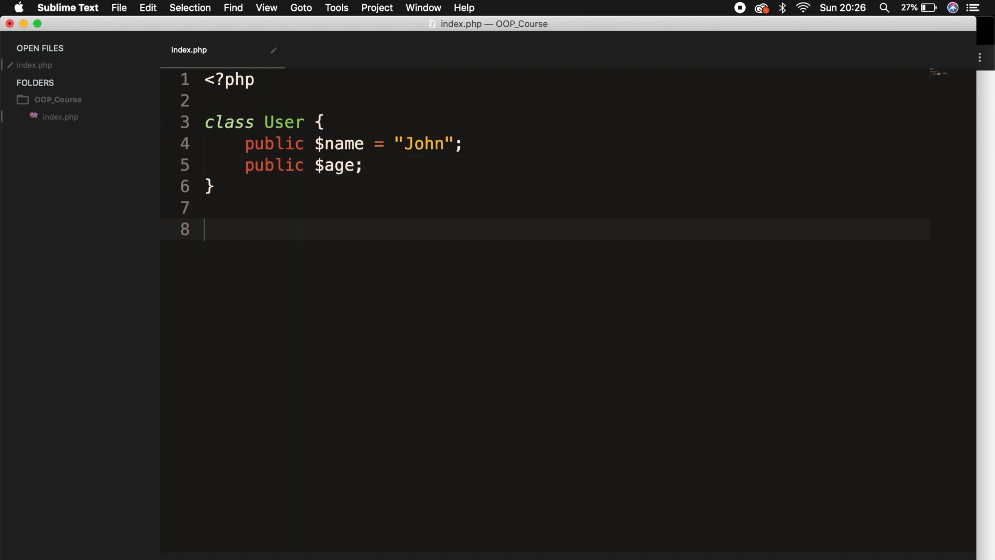
# Write class Manager extends User with public $name = "David"
pyautogui.write('class Manager {')
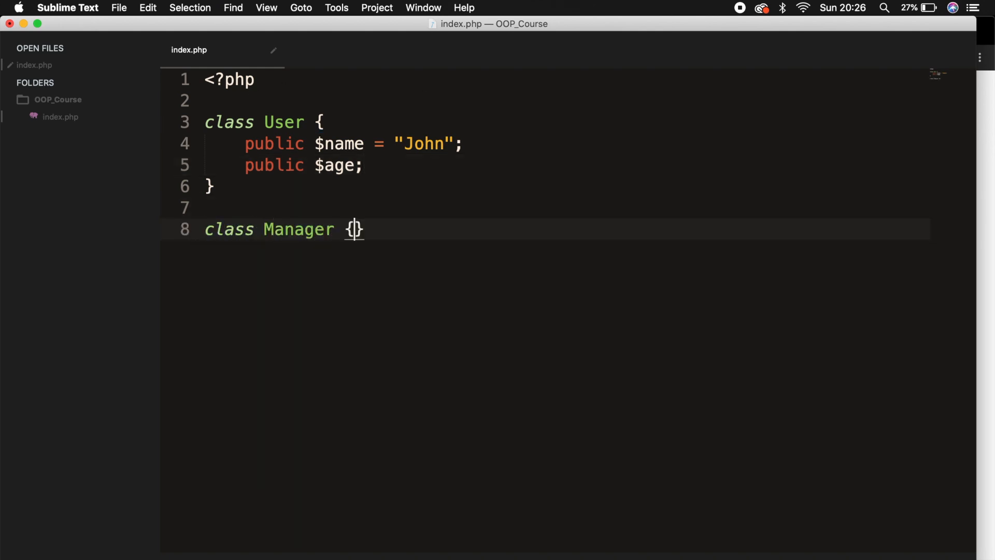
pyautogui.press('backspace')
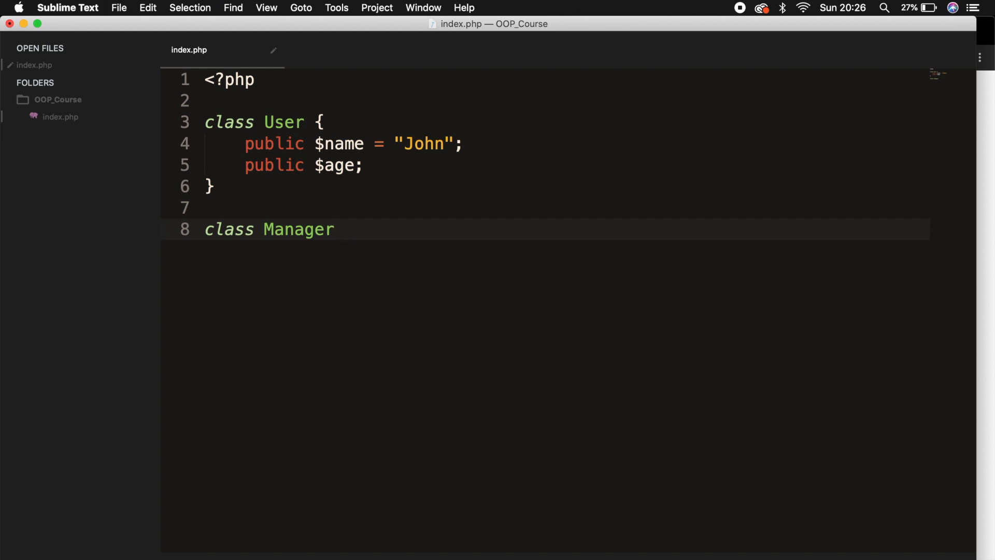
pyautogui.write('extends User {')
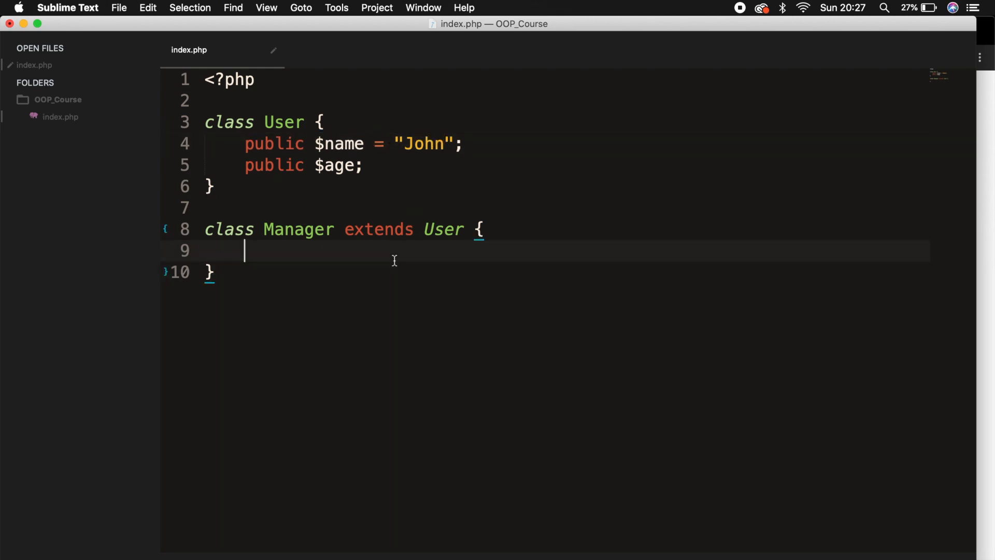
pyautogui.write('public $na')
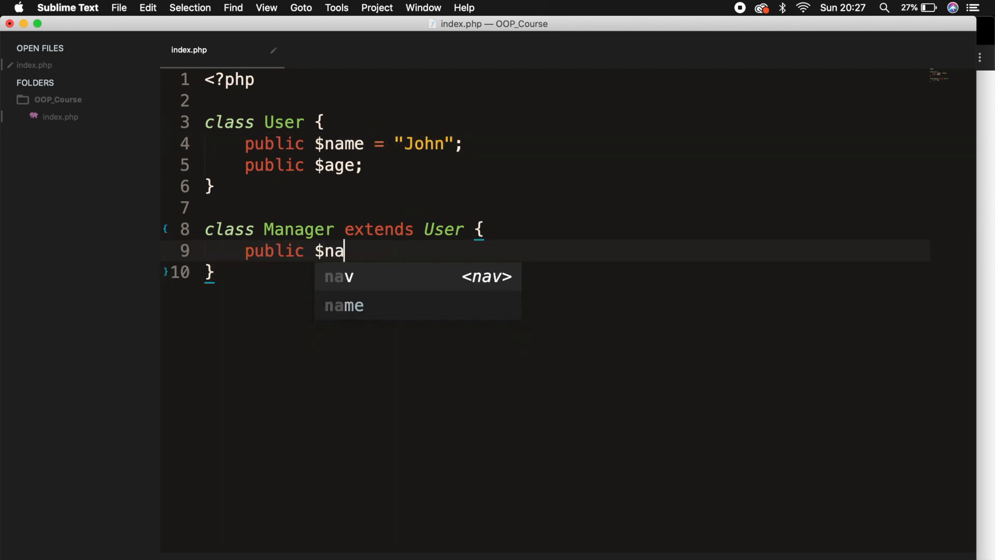
pyautogui.write('me = "David";')
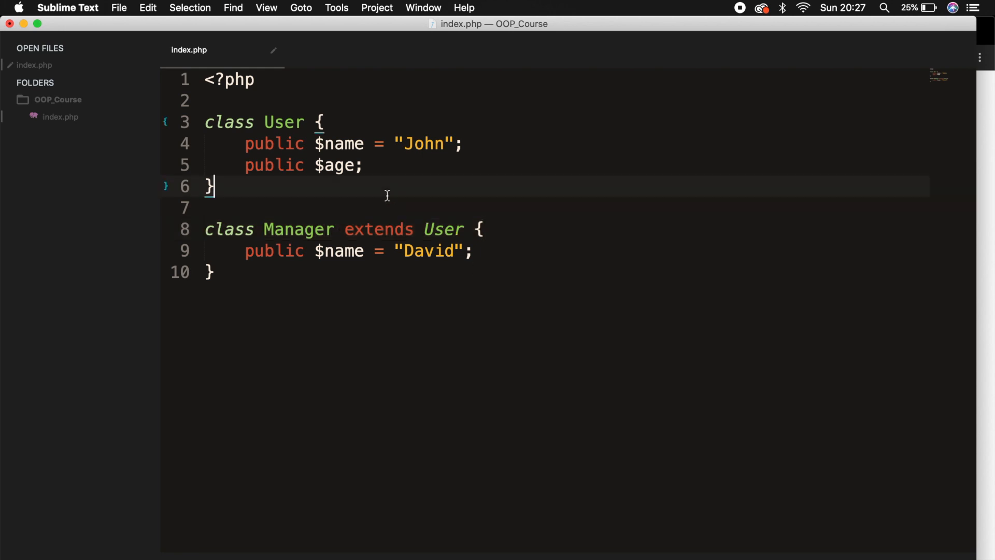
pyautogui.moveTo(250, 146)
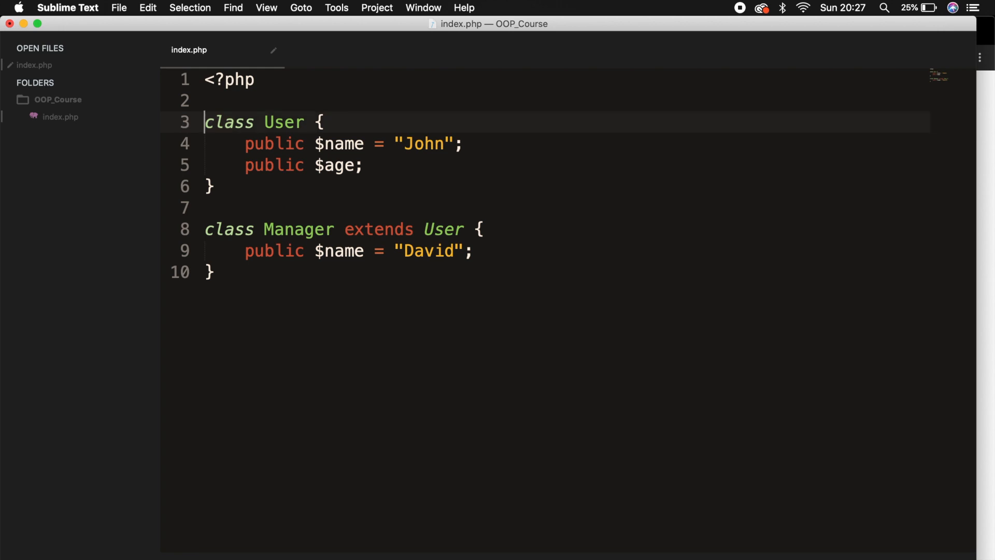
# Prefix the User class declaration with the final keyword
pyautogui.write('final')
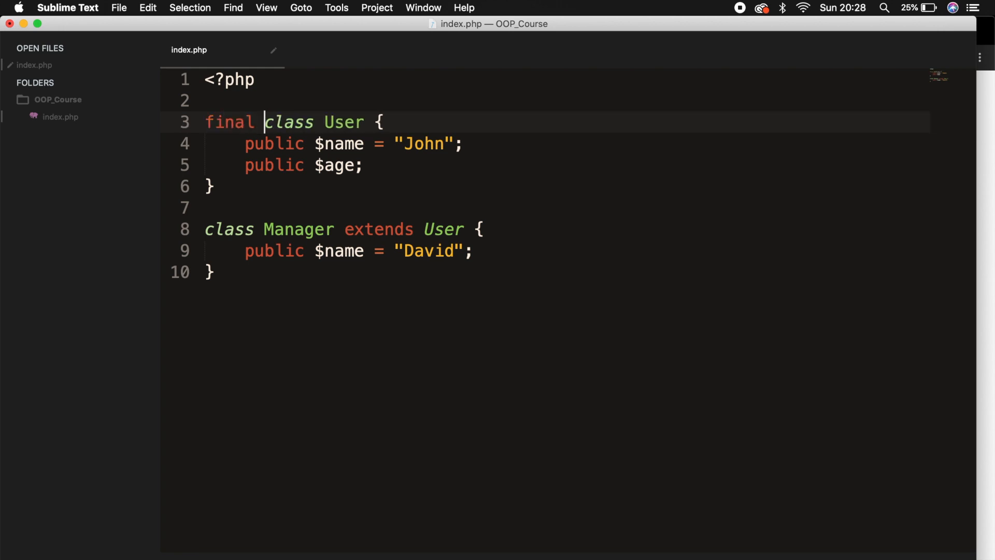
pyautogui.moveTo(206, 123); pyautogui.dragTo(214, 186)
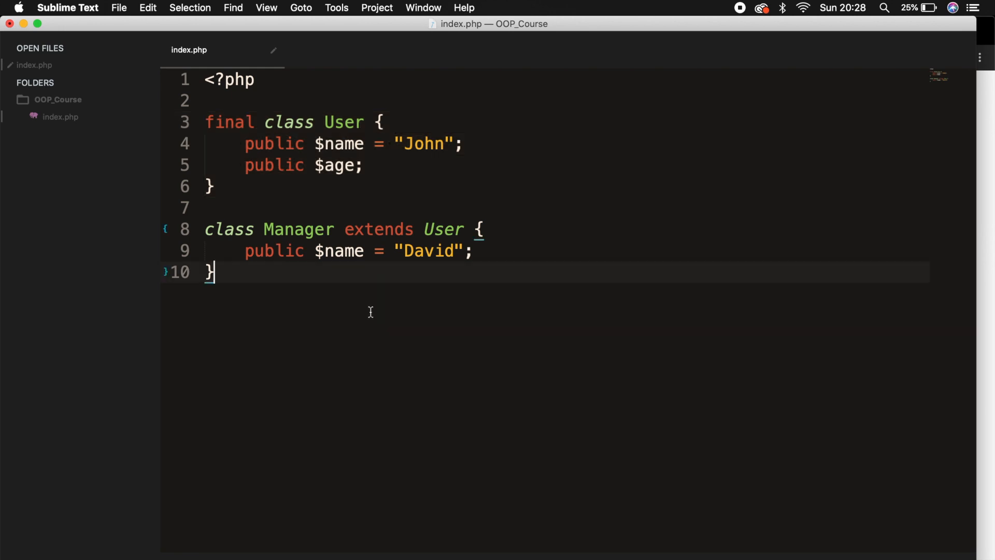
# Instantiate $manager = new Manager() and echo $manager->name below the classes
pyautogui.write('$')
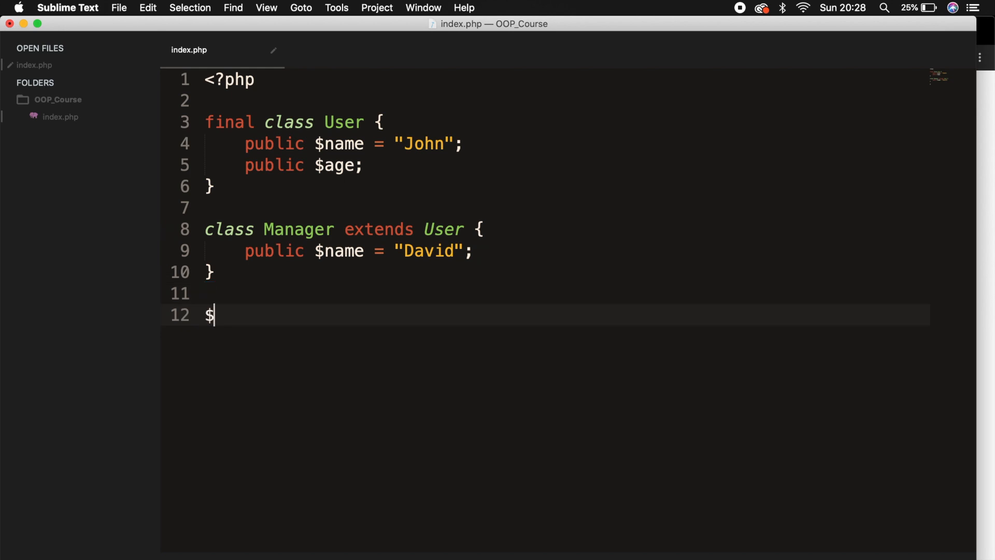
pyautogui.write('manager =')
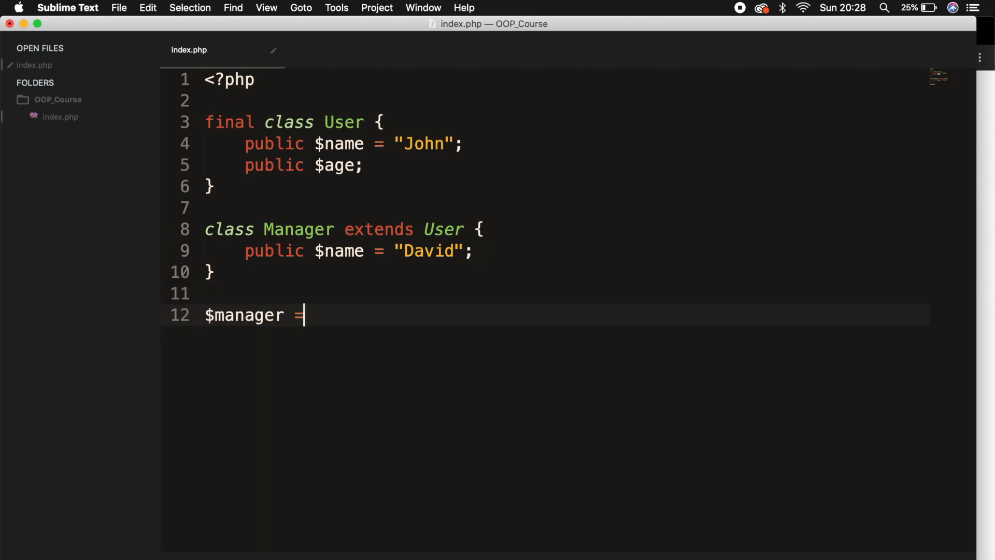
pyautogui.write('new Manage')
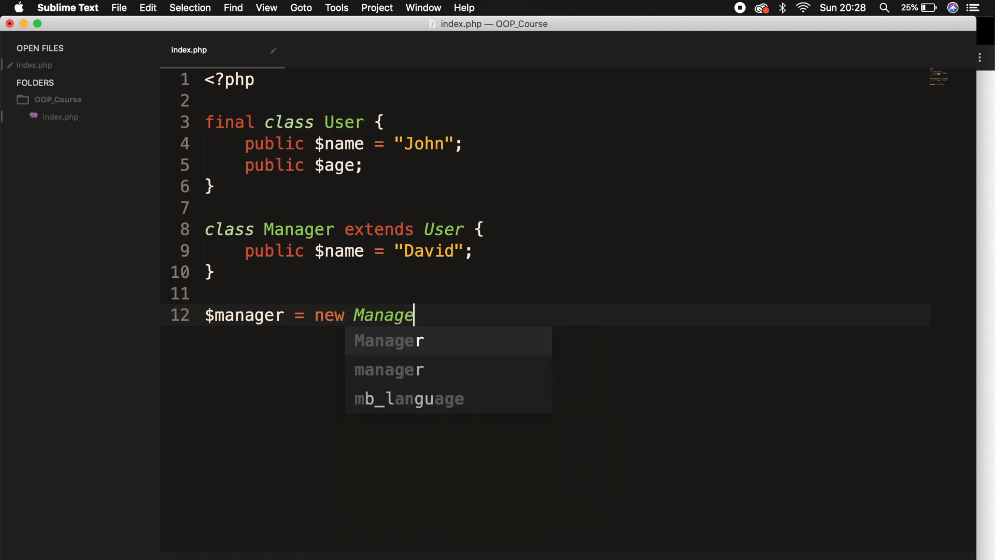
pyautogui.write('r();')
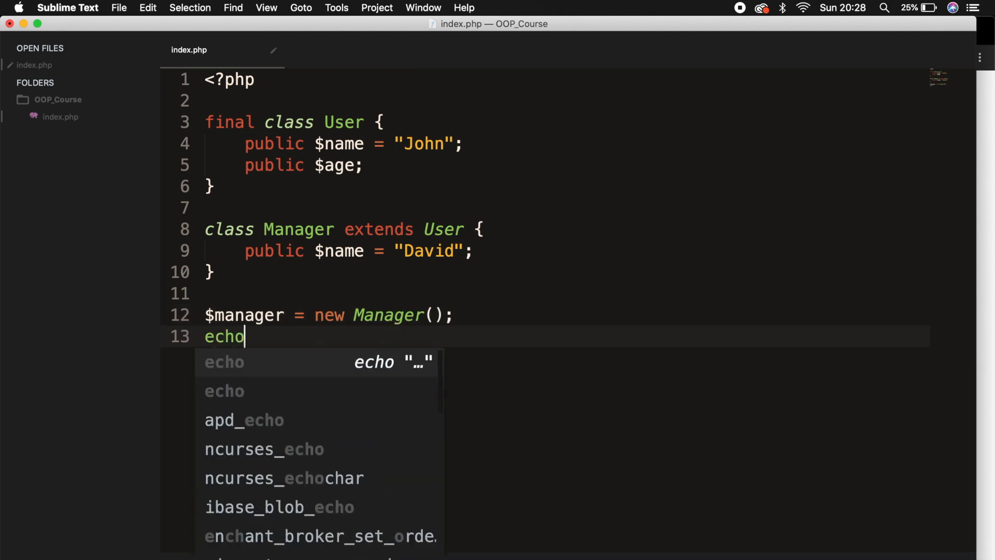
pyautogui.write('$manager-')
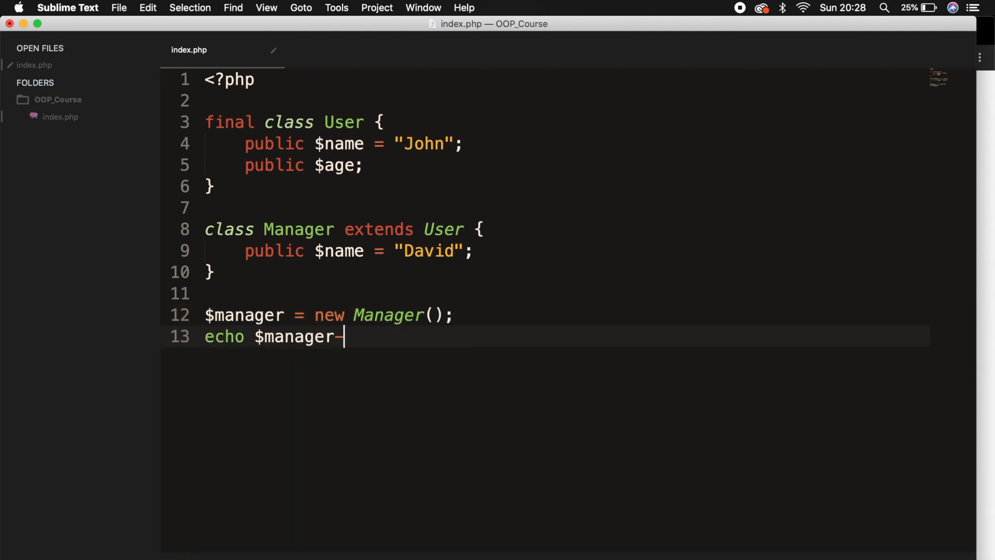
pyautogui.write('->am')
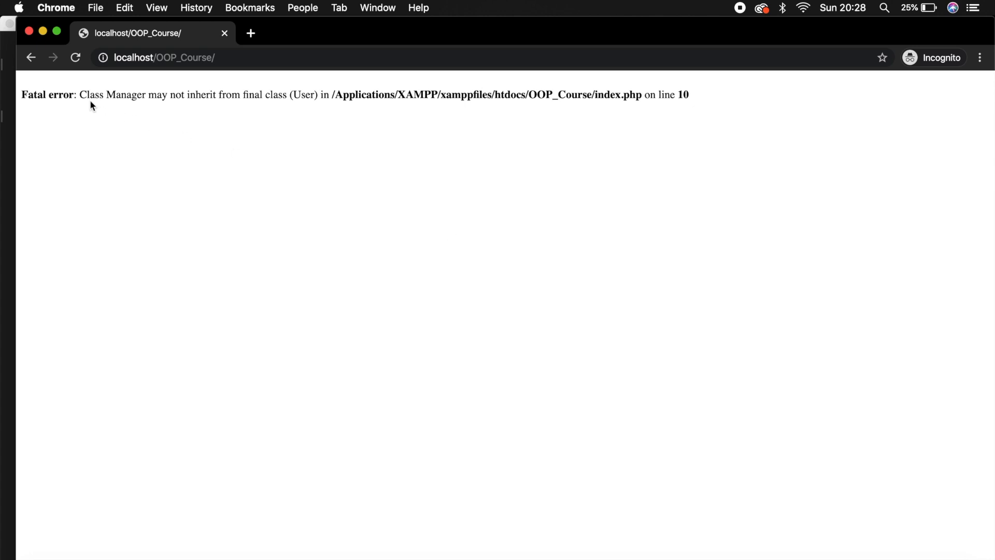
# Reload localhost/OOP_Course/ in Chrome to see the final-class inheritance fatal error
pyautogui.moveTo(79, 94); pyautogui.dragTo(232, 95)
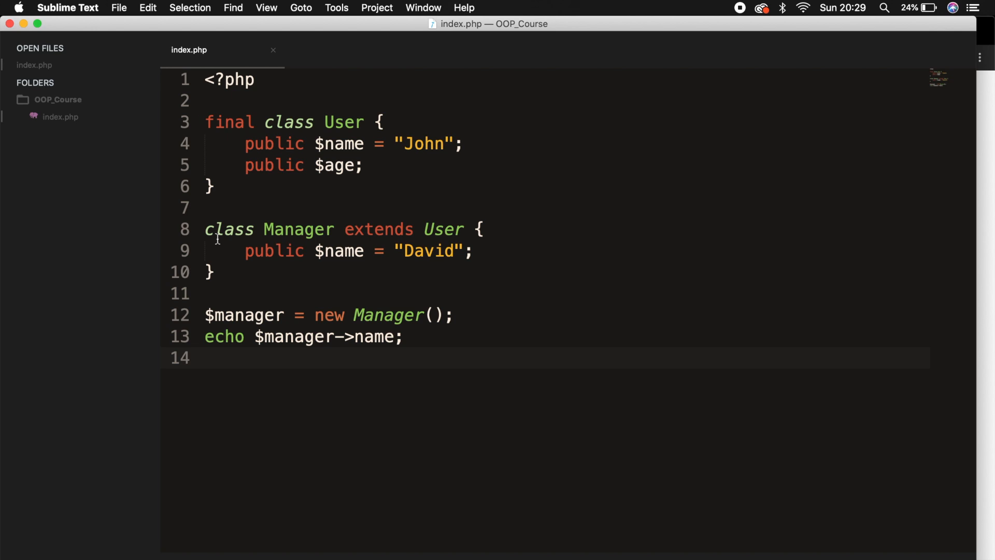
# Write final public function printName($name) returning "My name is " . $name in User
pyautogui.click(242, 122)
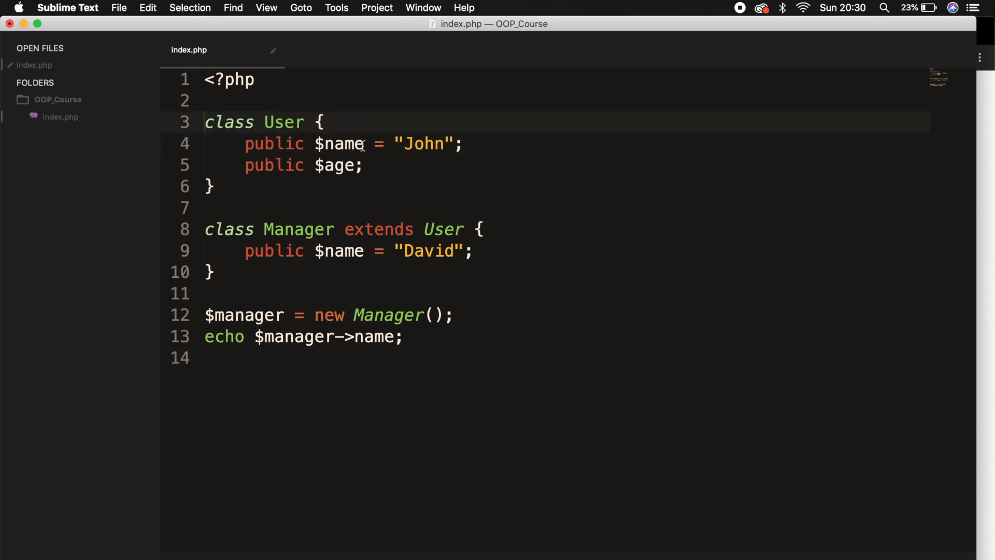
pyautogui.press('Return')
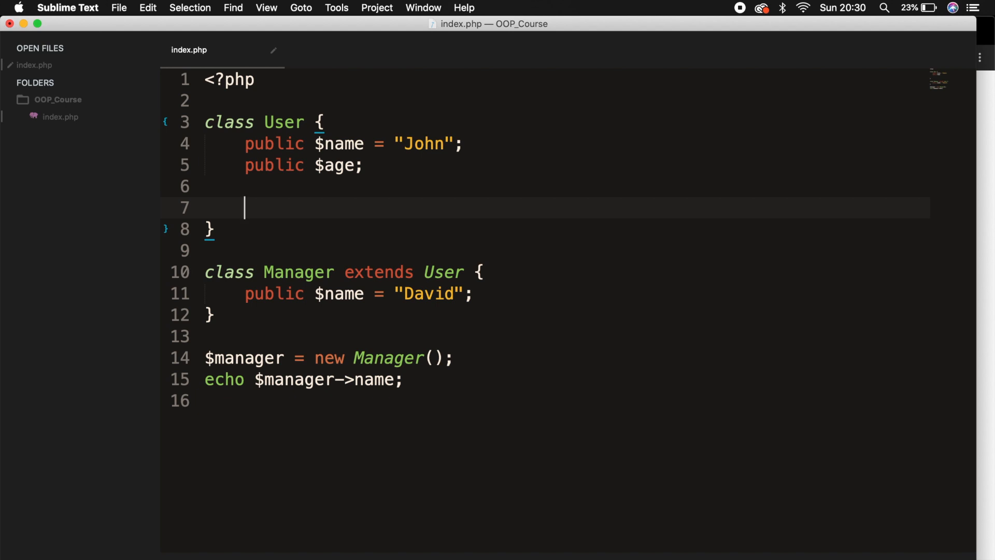
pyautogui.write('final public f')
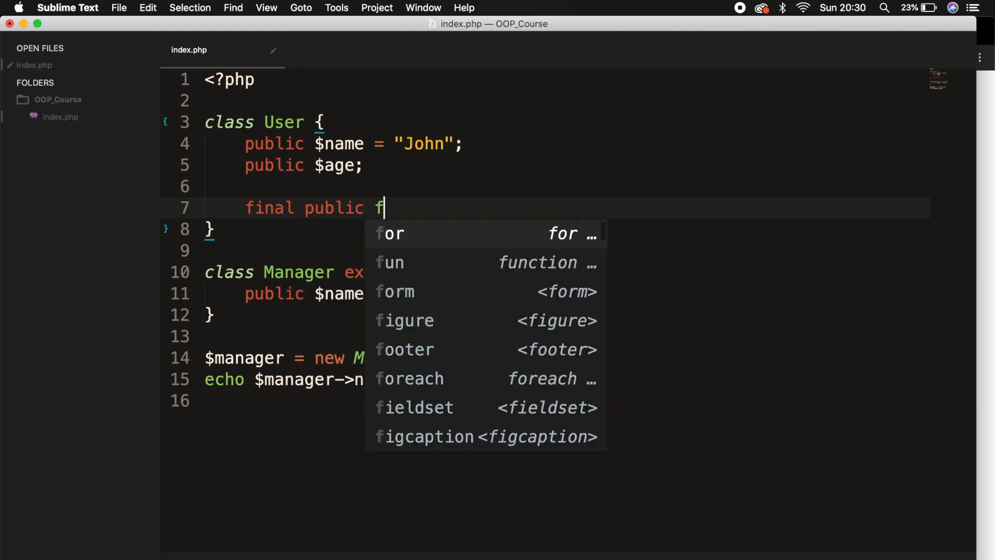
pyautogui.write('unction printName')
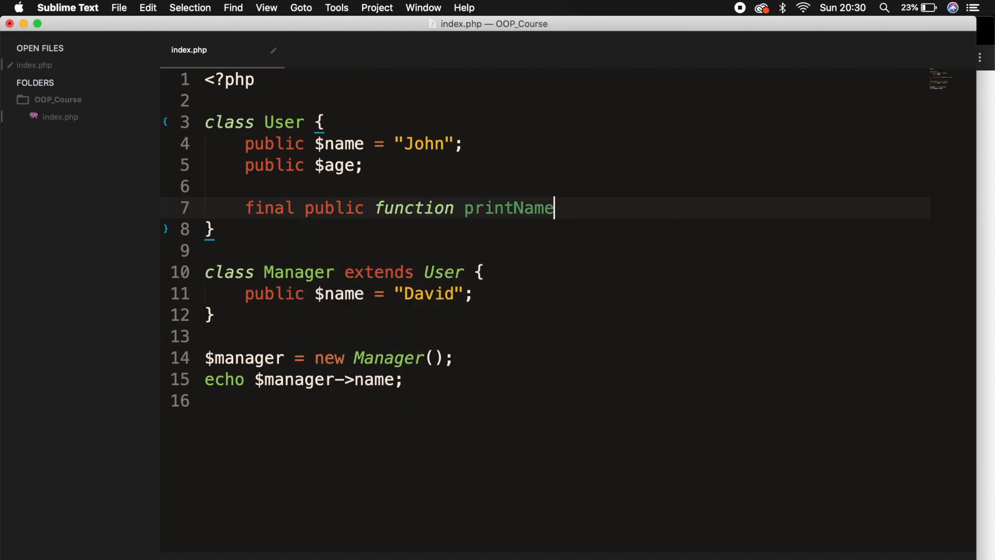
pyautogui.write('() {')
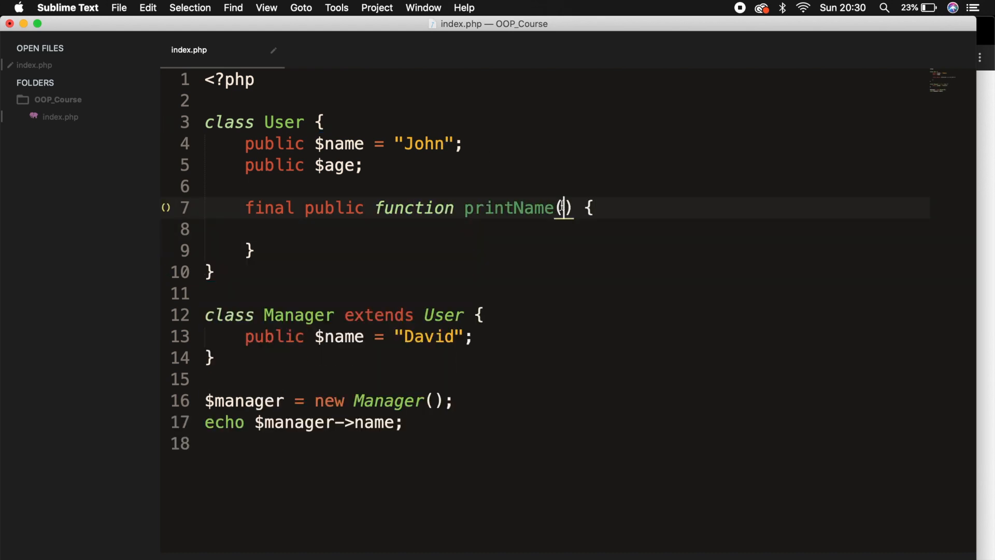
pyautogui.write('$name')
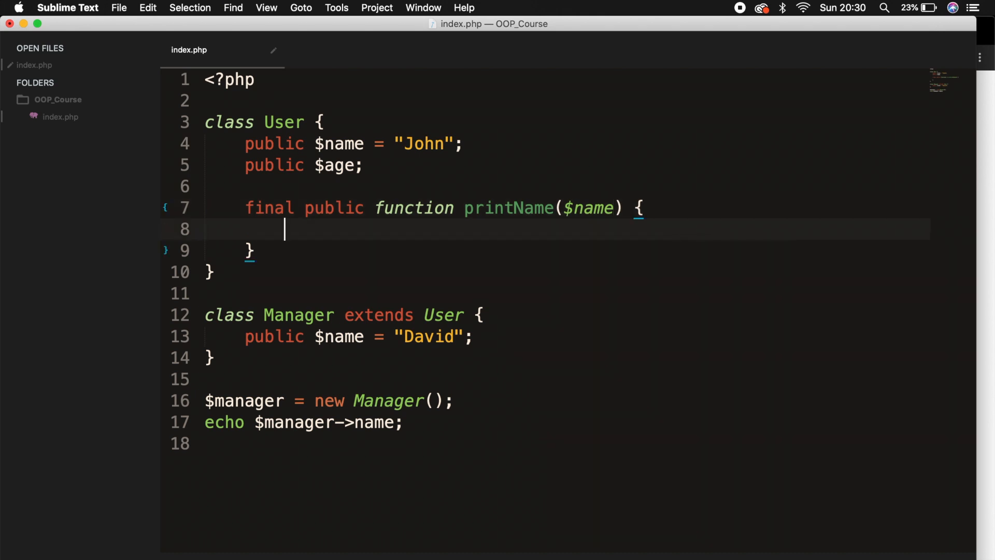
pyautogui.write('retur')
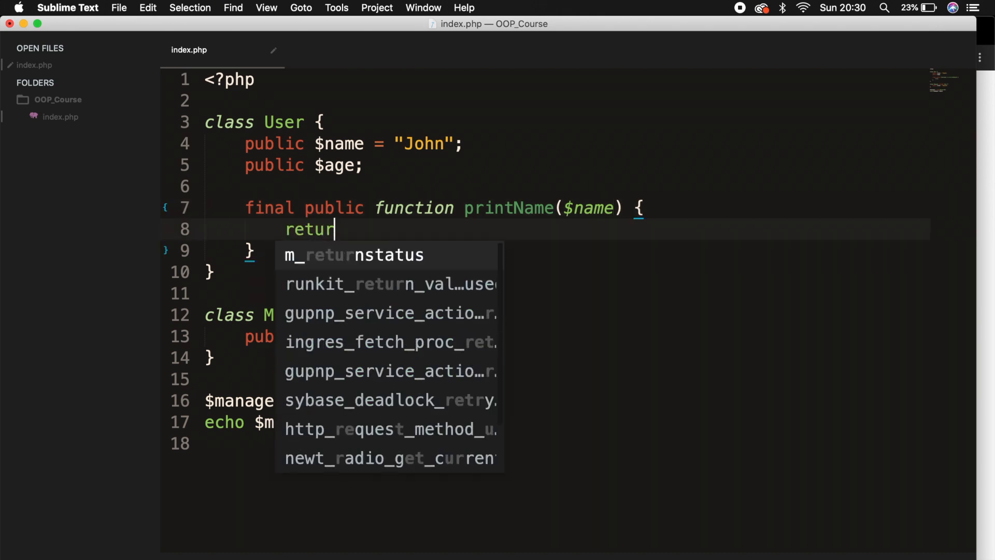
pyautogui.write('n "My "')
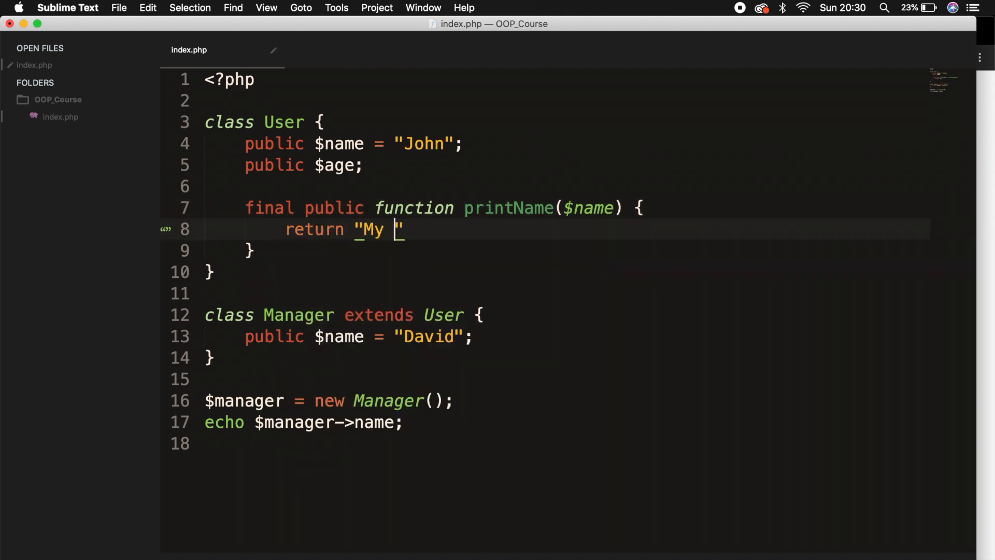
pyautogui.write('name is')
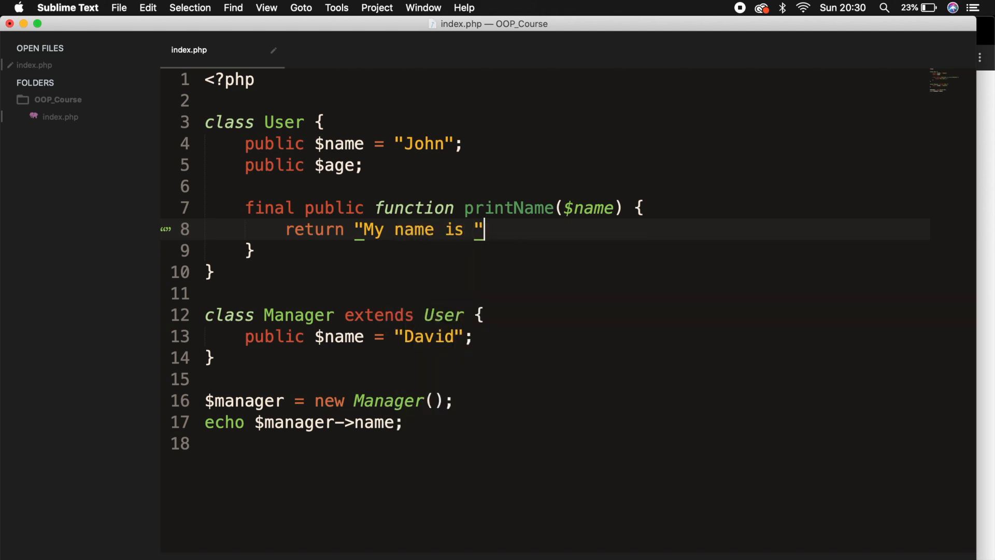
pyautogui.write('. $name;')
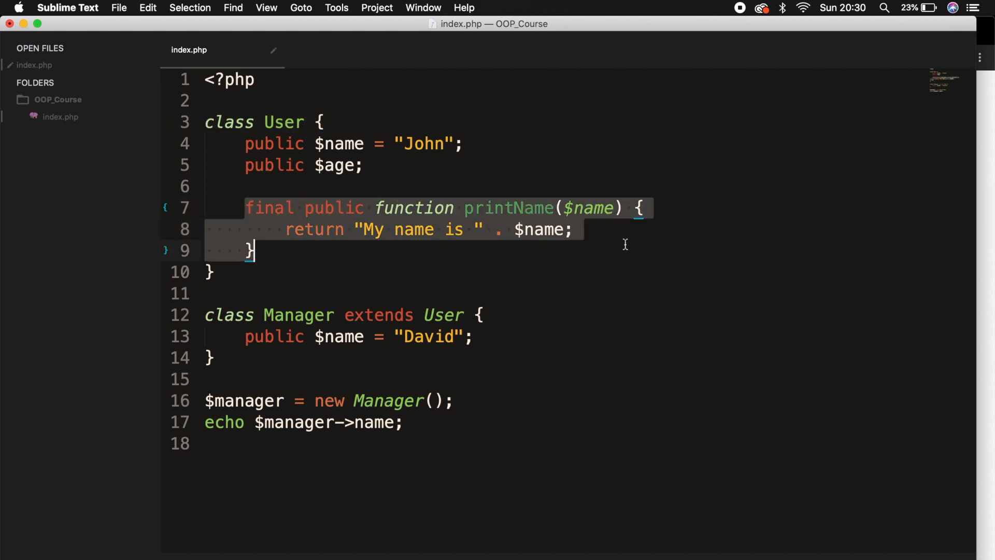
# Select the whole printName method block for copying
pyautogui.click(542, 250)
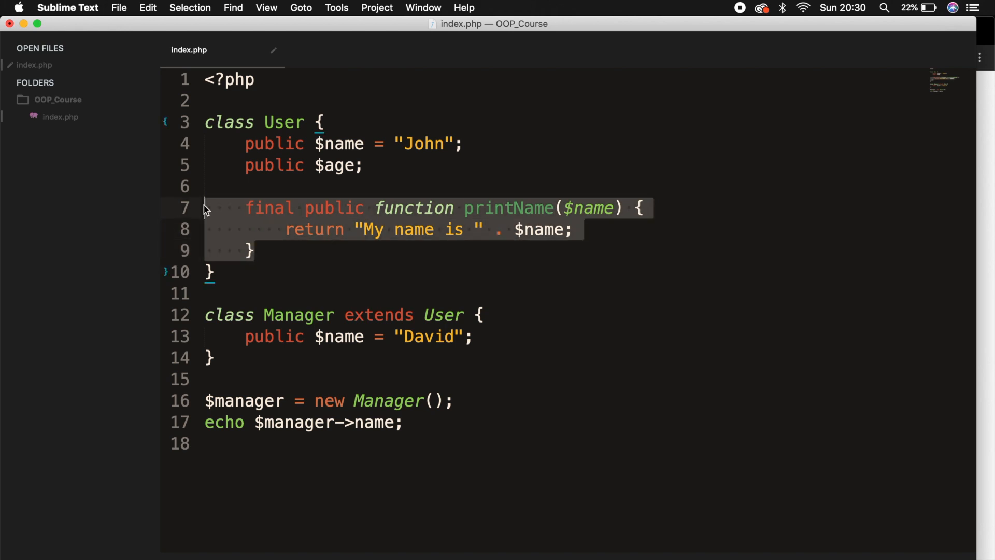
pyautogui.click(475, 335)
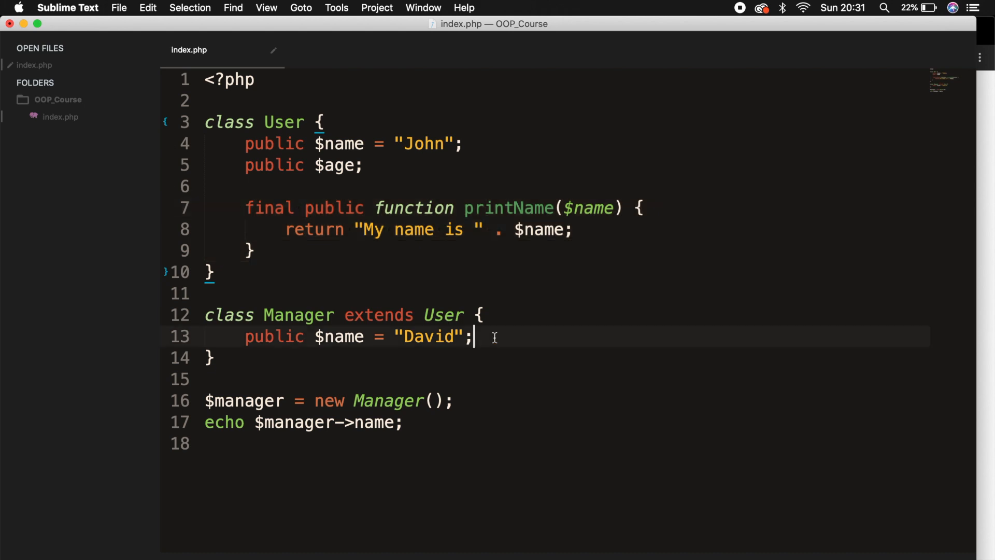
# Paste printName into Manager and change its greeting to "Hi,"
pyautogui.press('enter')
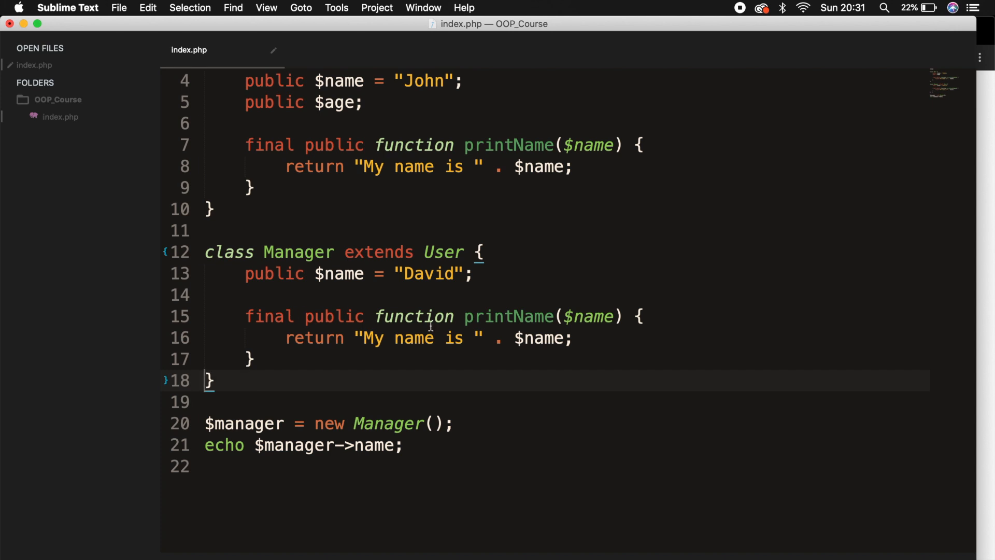
pyautogui.doubleClick(409, 338)
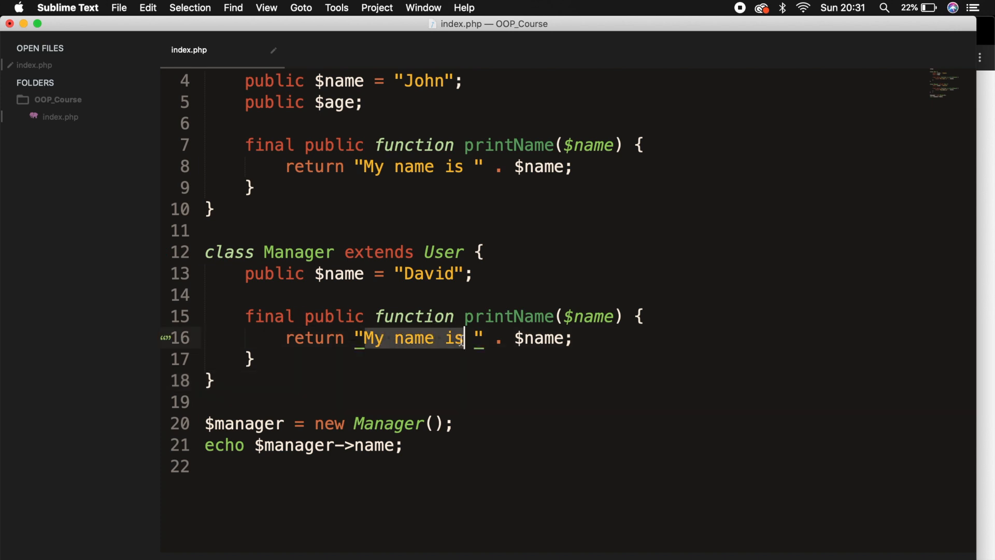
pyautogui.write('Hi,')
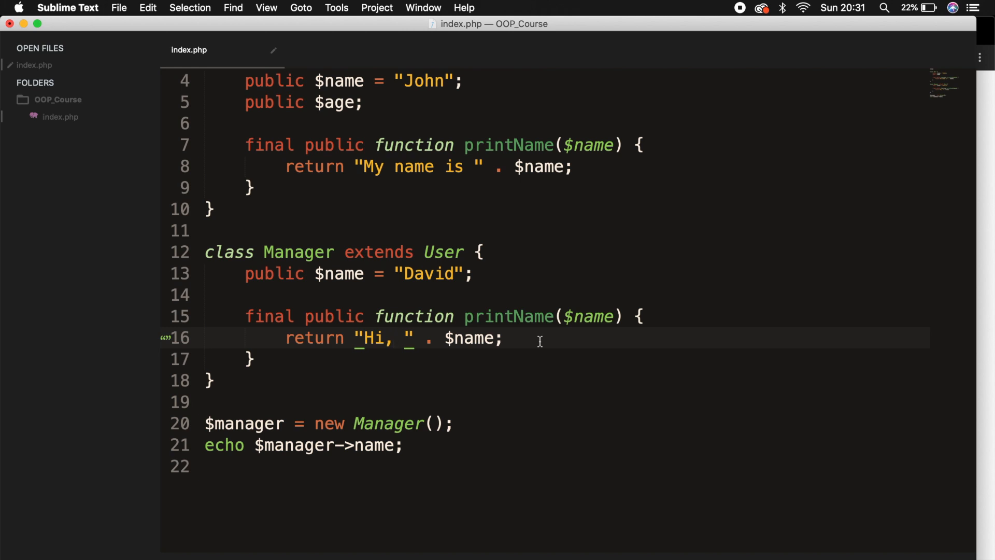
pyautogui.click(394, 338)
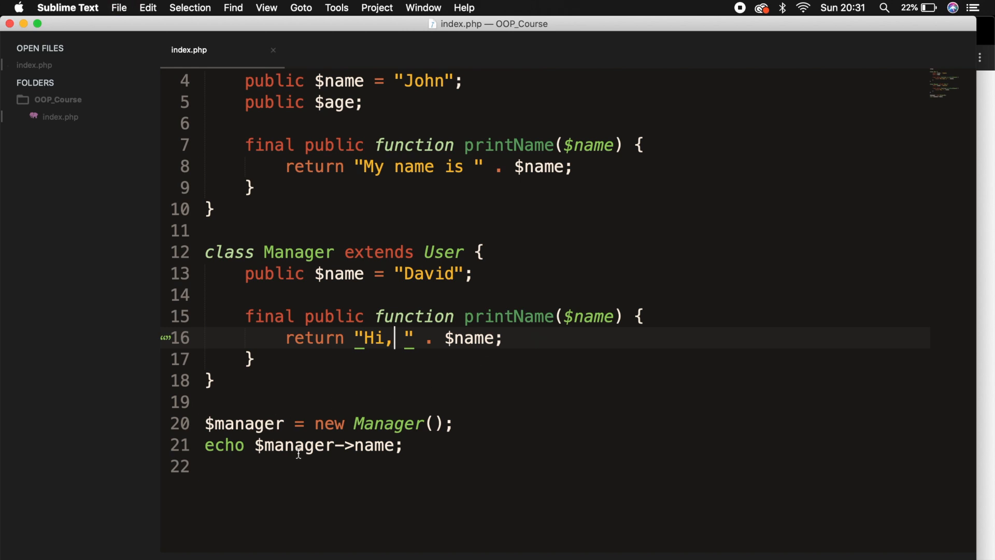
# Change the echo line to call $manager->printName("Dary")
pyautogui.doubleClick(374, 444)
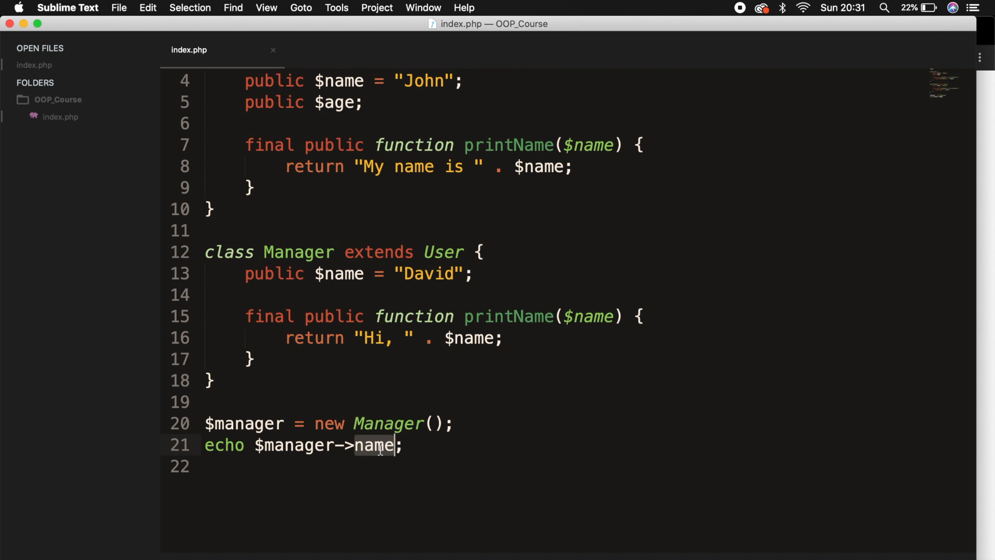
pyautogui.write('printNam')
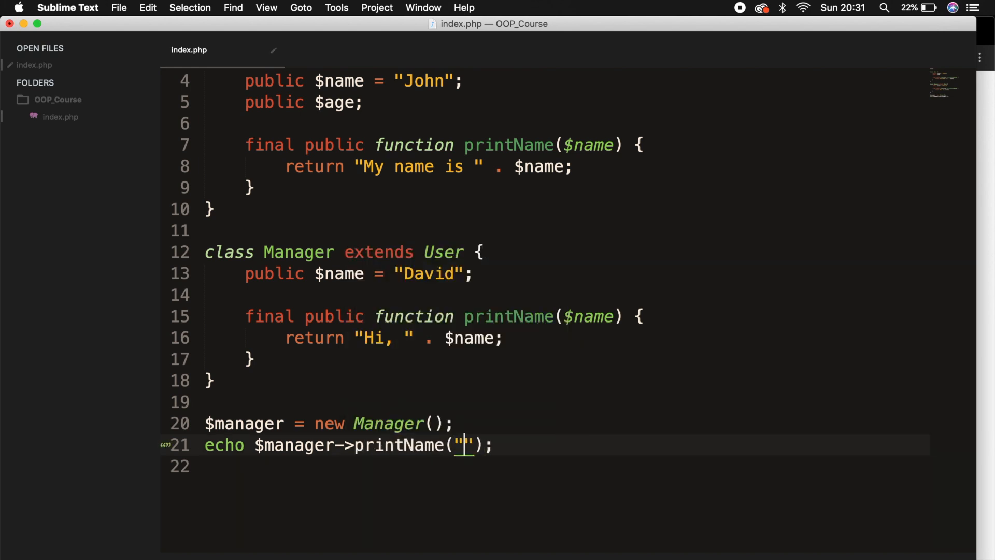
pyautogui.write('Dary')
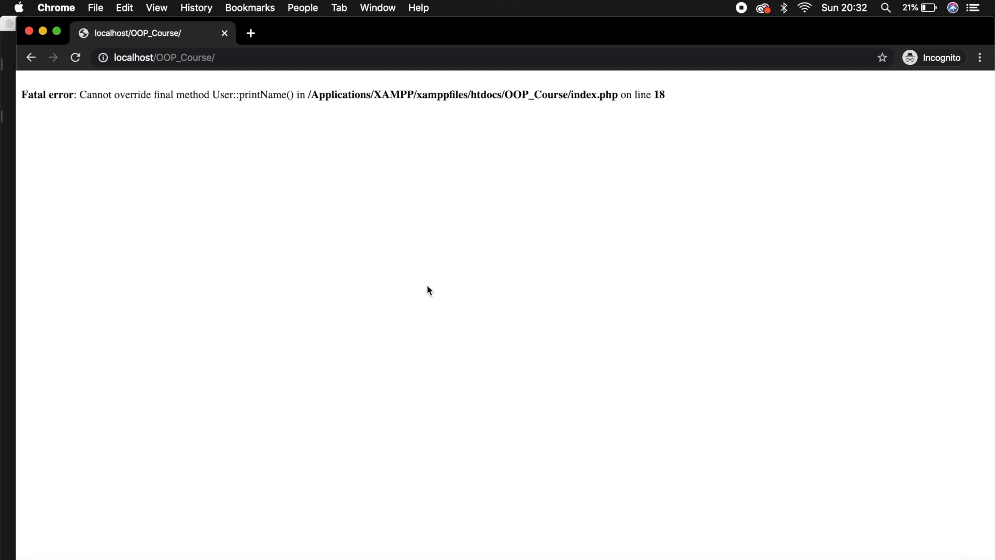
pyautogui.moveTo(39, 318)
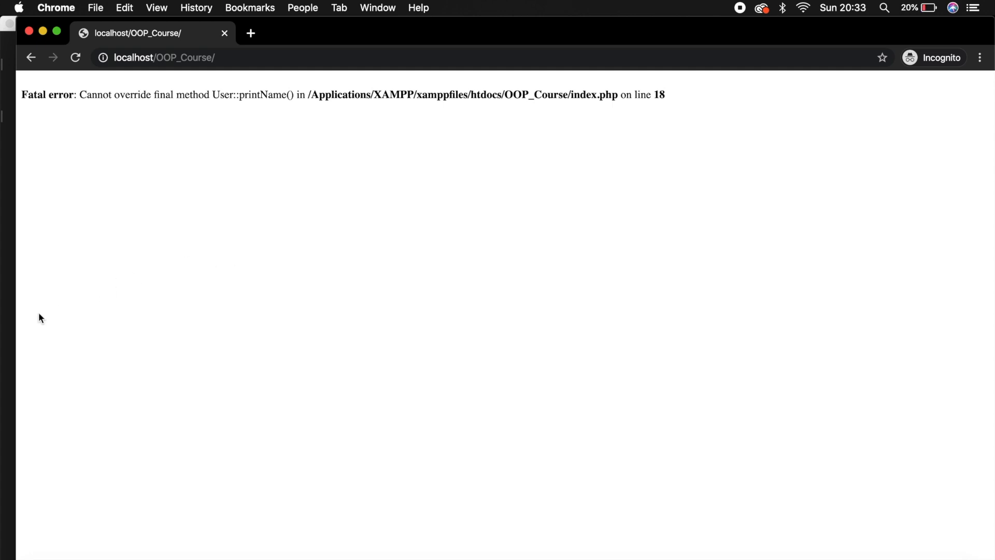
# Reload the page in Chrome to see the final-method override error, then return to the code
pyautogui.press('cmd+tab')
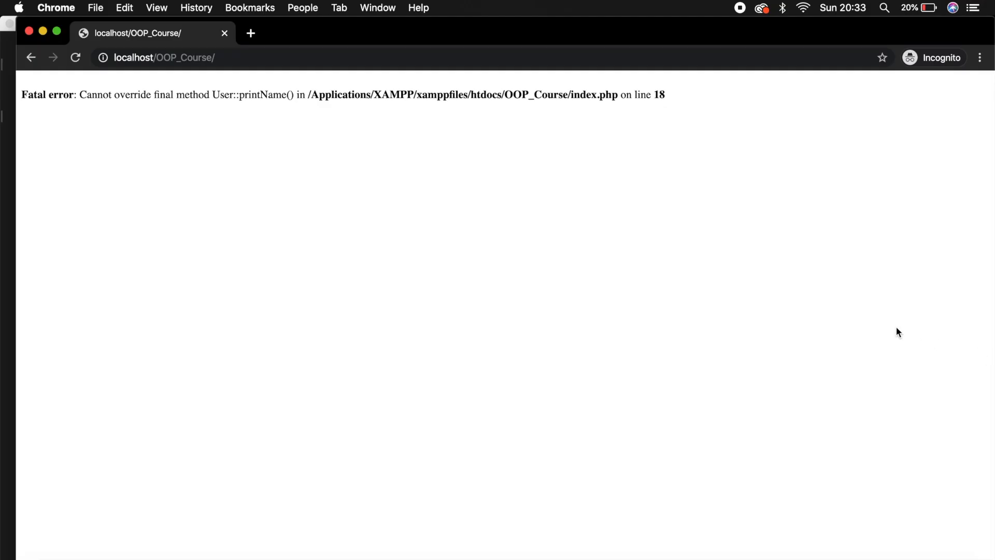
pyautogui.click(74, 57)
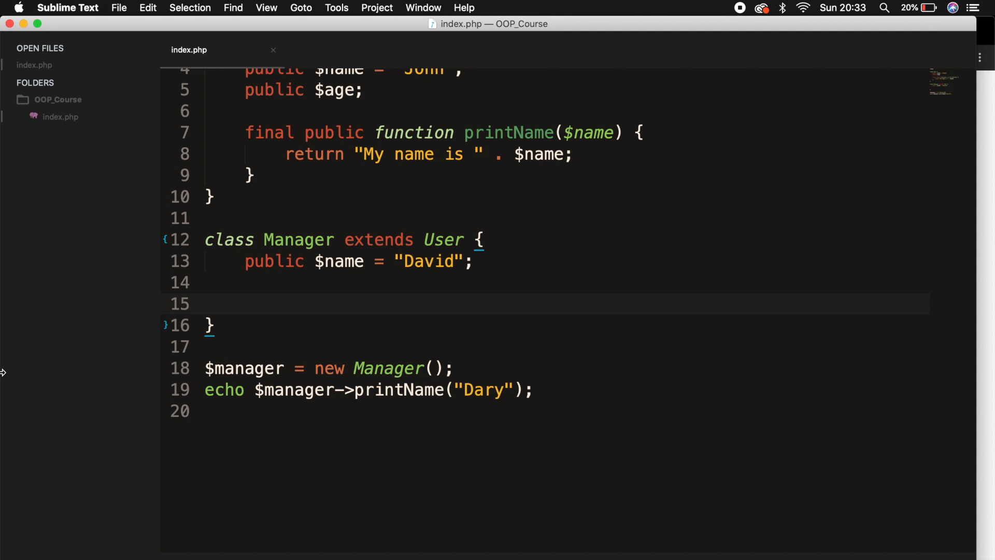
pyautogui.moveTo(260, 368)
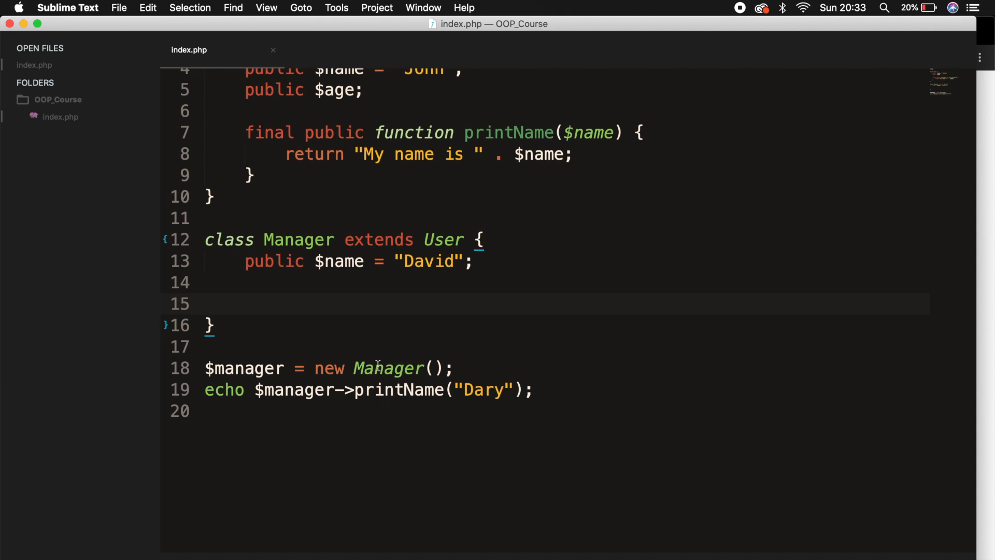
# Replace the Manager instance with $user = new User() and echo $user->printName("Dary")
pyautogui.write('use')
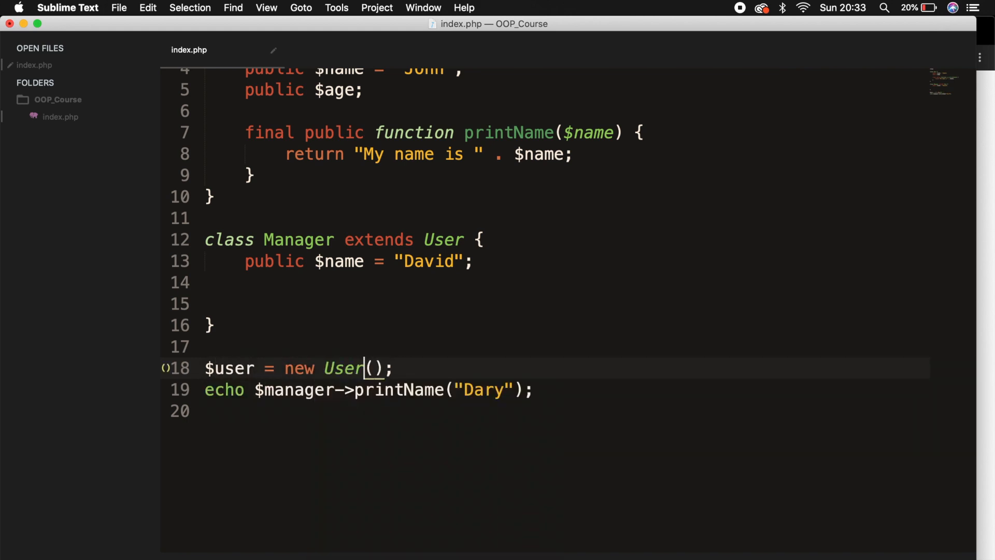
pyautogui.doubleClick(292, 388)
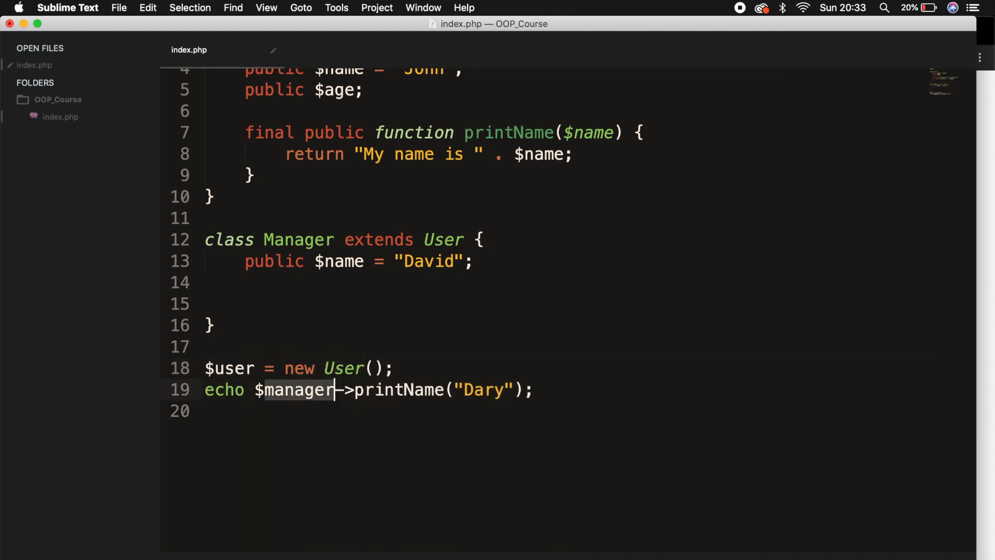
pyautogui.write('user')
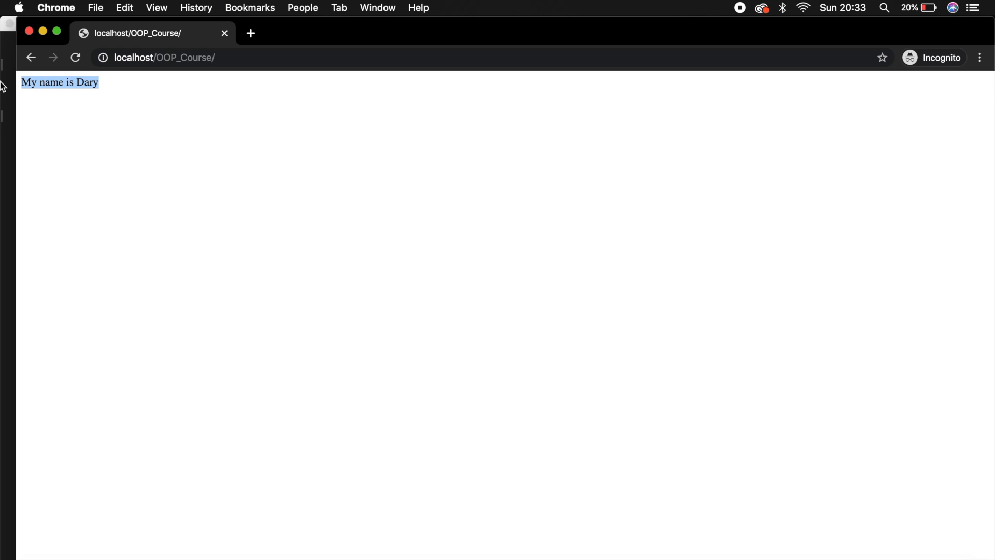
pyautogui.moveTo(66, 97)
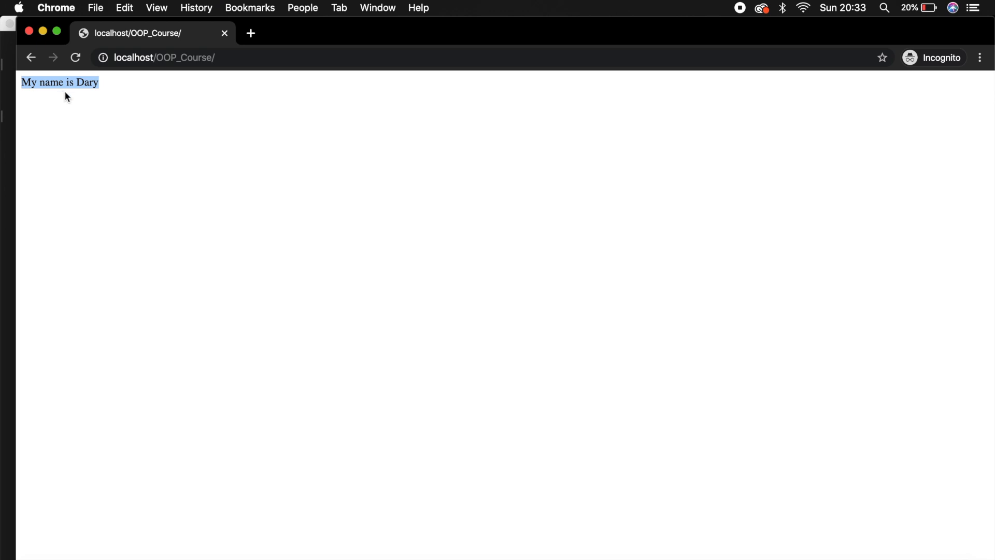